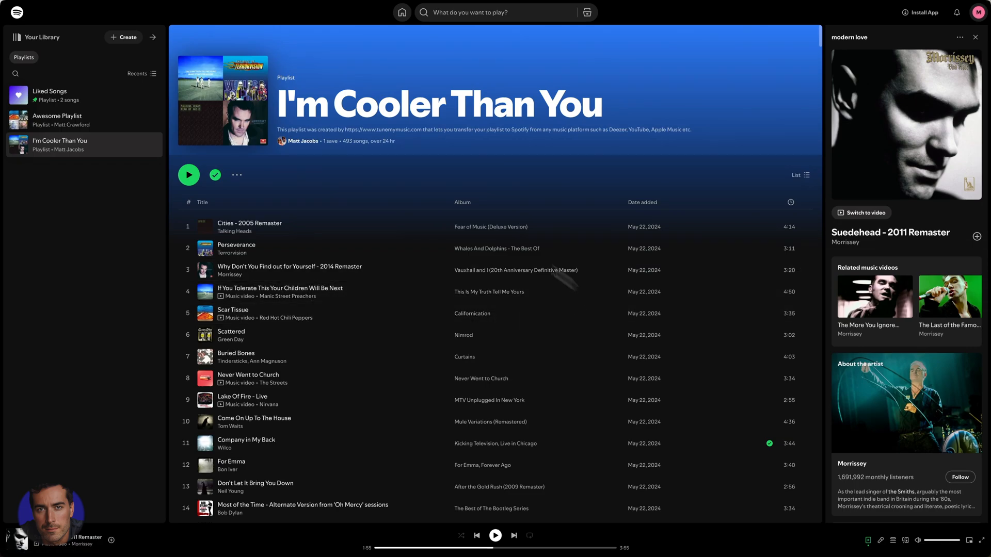
mouse_move(161, 251)
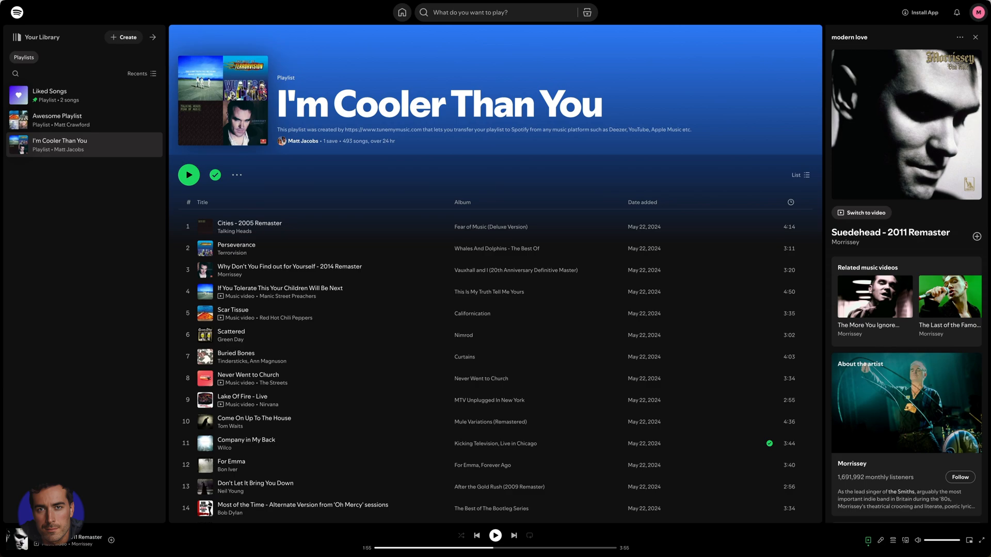
Step: Open Awesome Playlist, then go to Account from the profile avatar menu
scroll("down", 3)
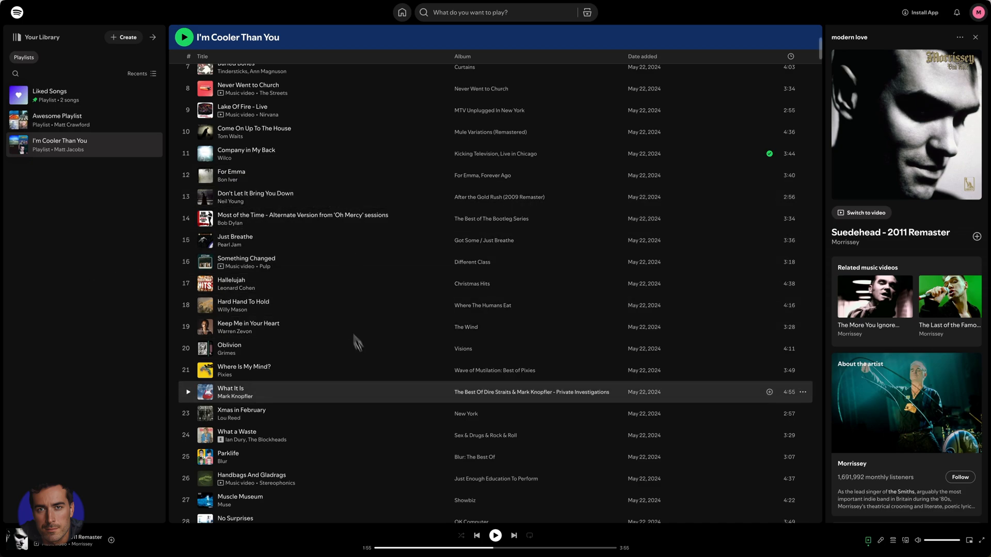
scroll("down", 3)
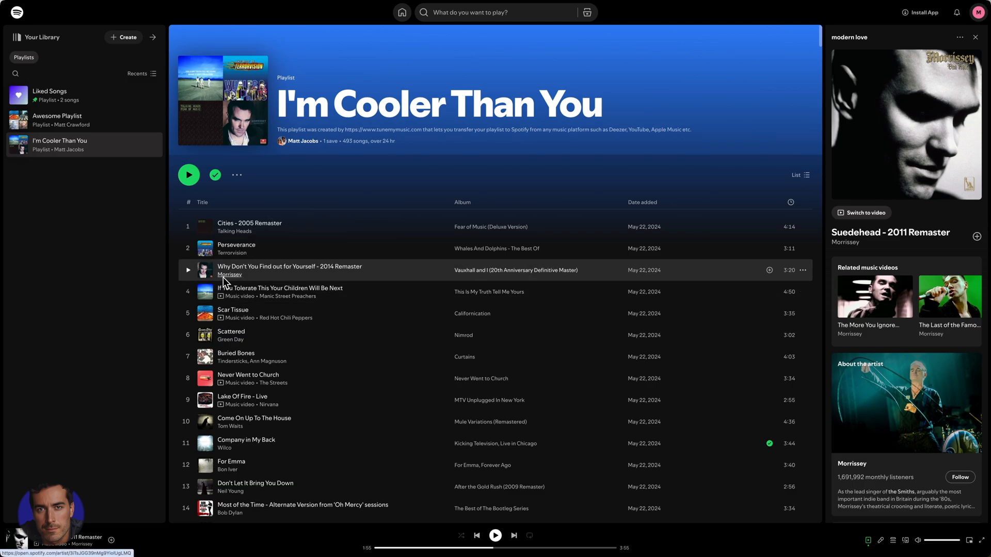
left_click(57, 120)
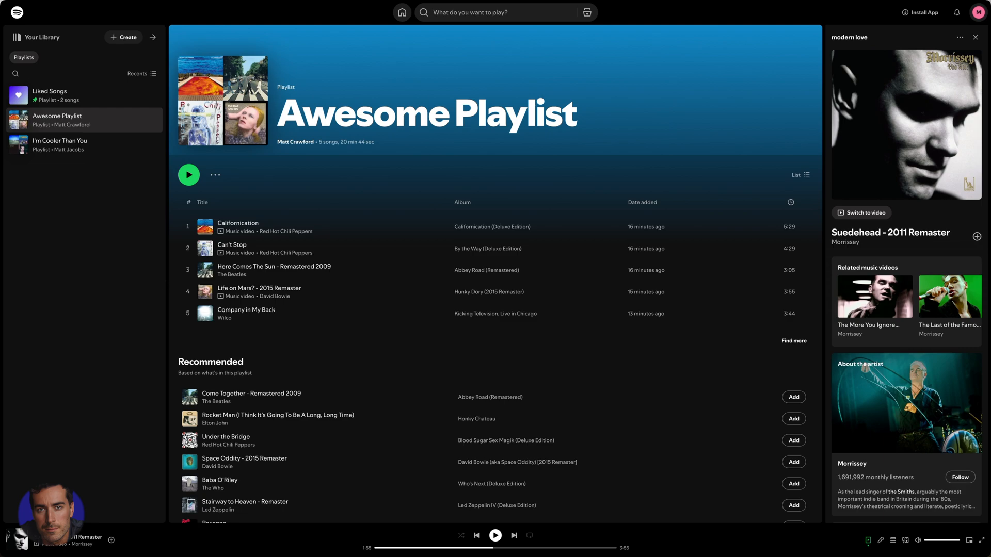
mouse_move(814, 224)
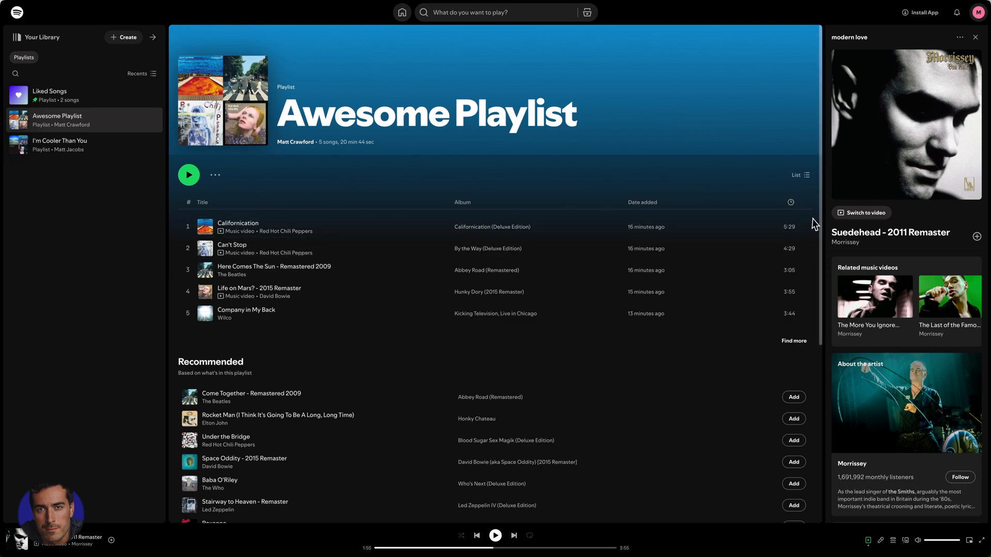
mouse_move(584, 191)
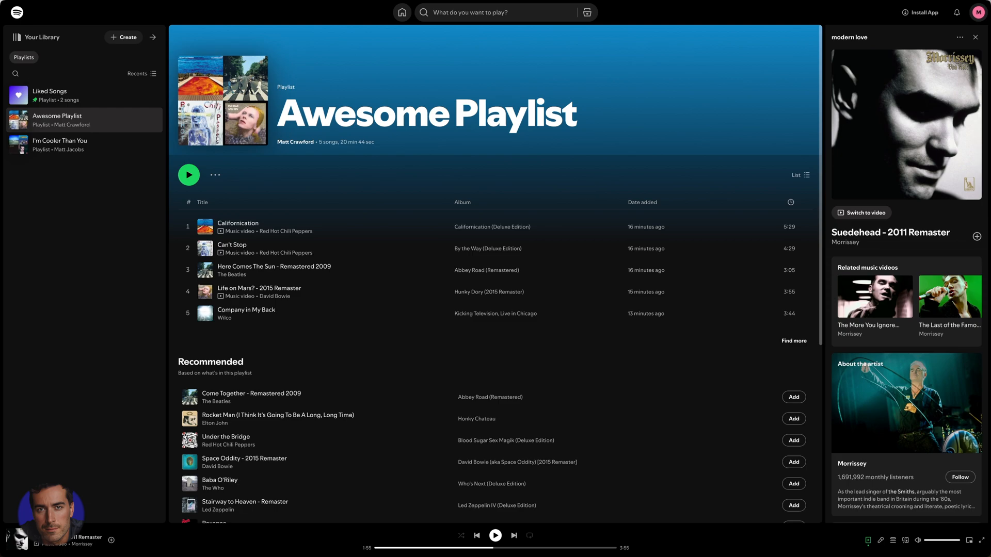
mouse_move(745, 186)
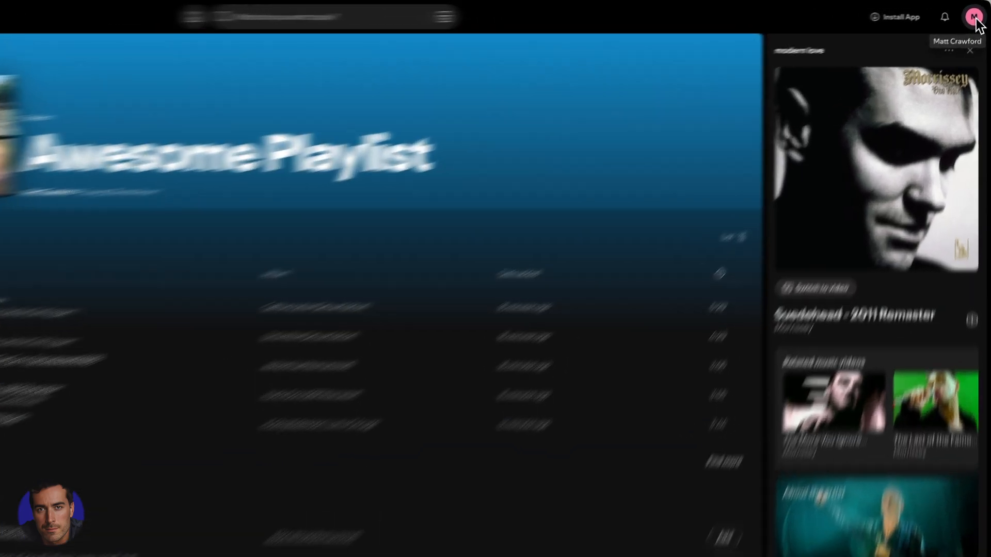
left_click(966, 25)
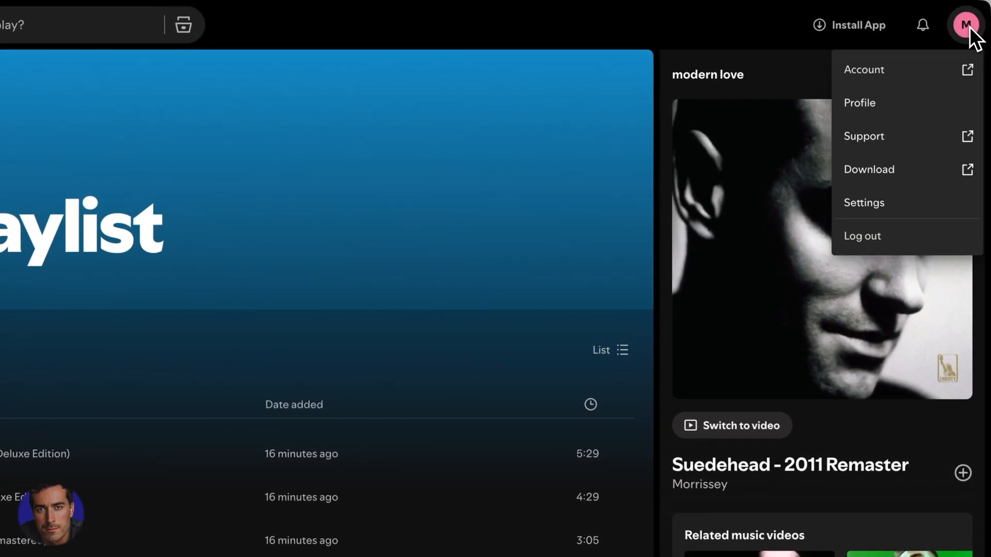
mouse_move(878, 76)
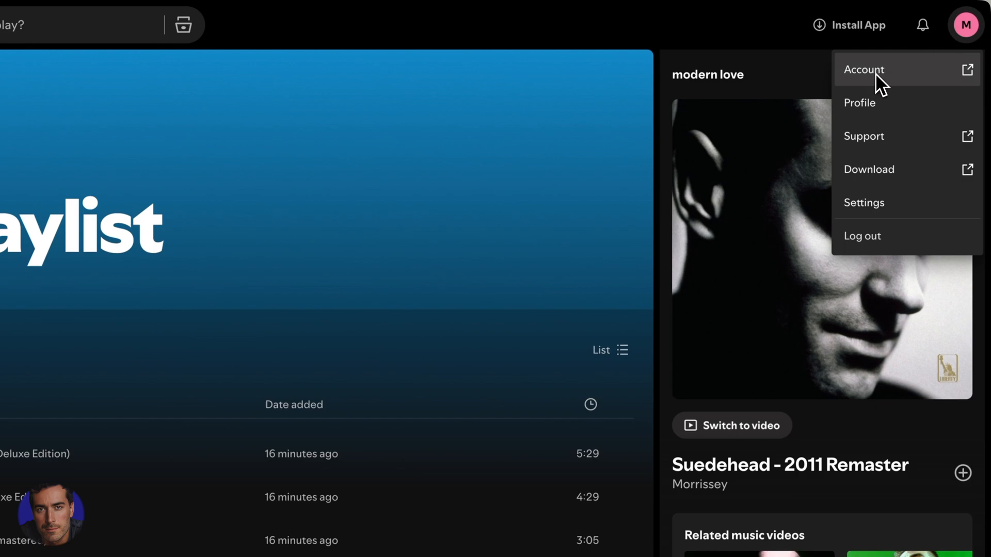
left_click(865, 70)
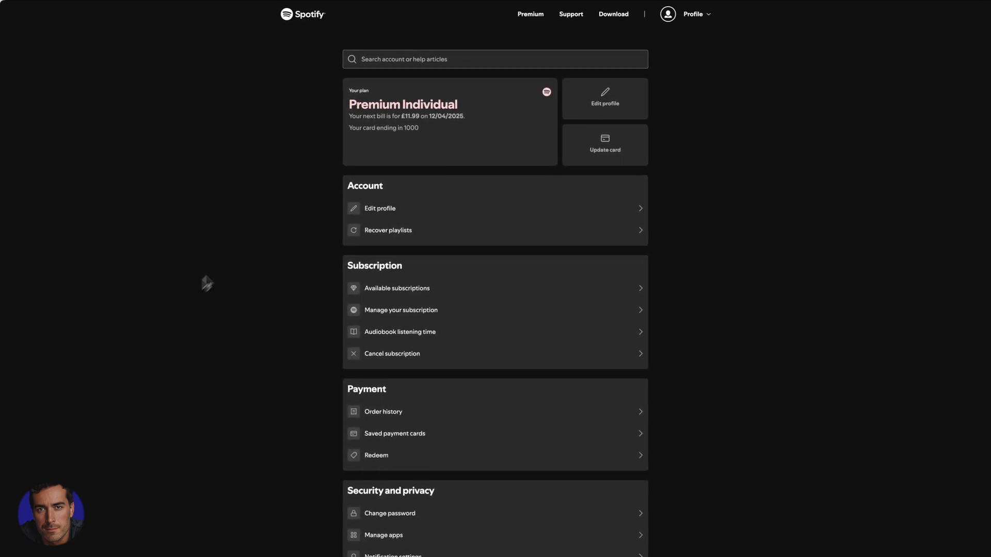
Step: Scroll the account page down to the Security and privacy section showing Sign out everywhere
scroll("down", 3)
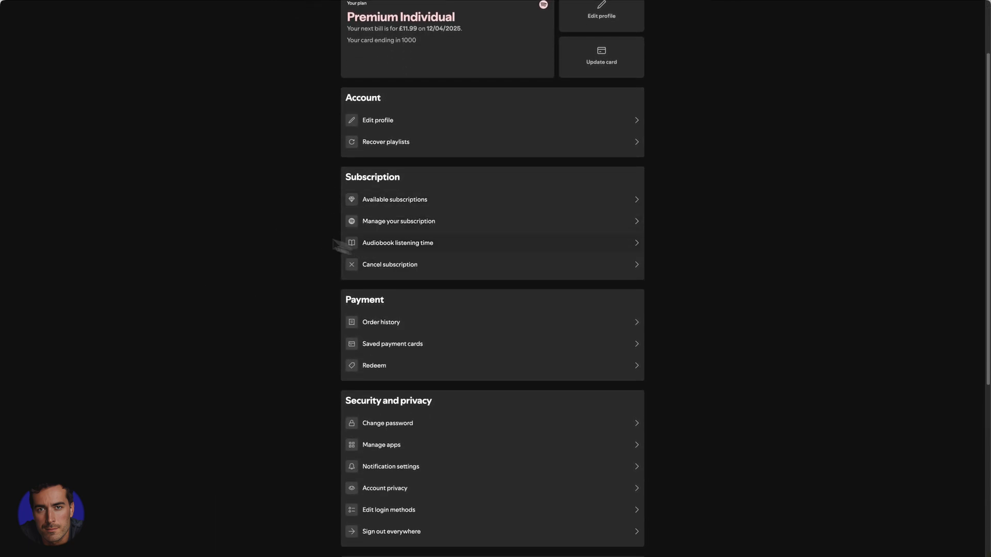
scroll("down", 3)
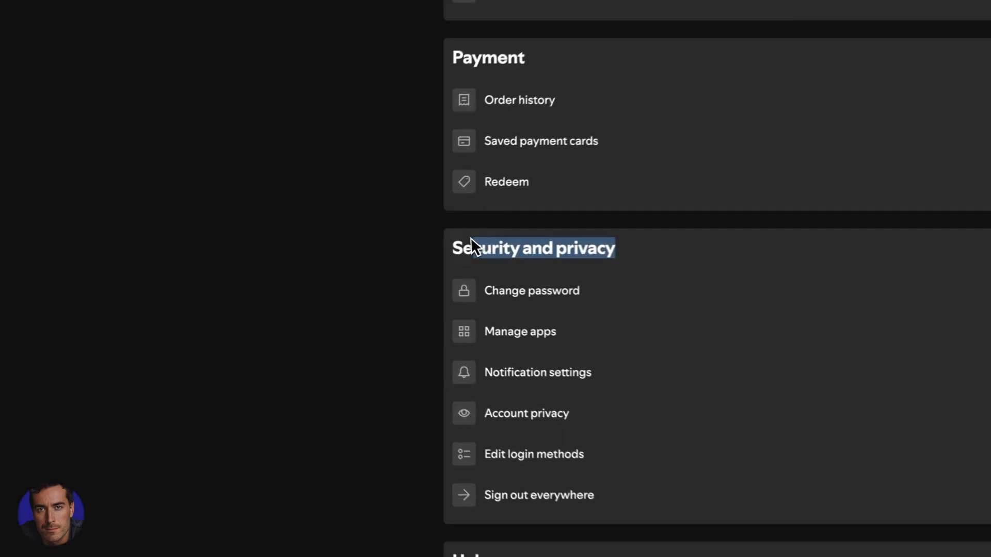
scroll("down", 3)
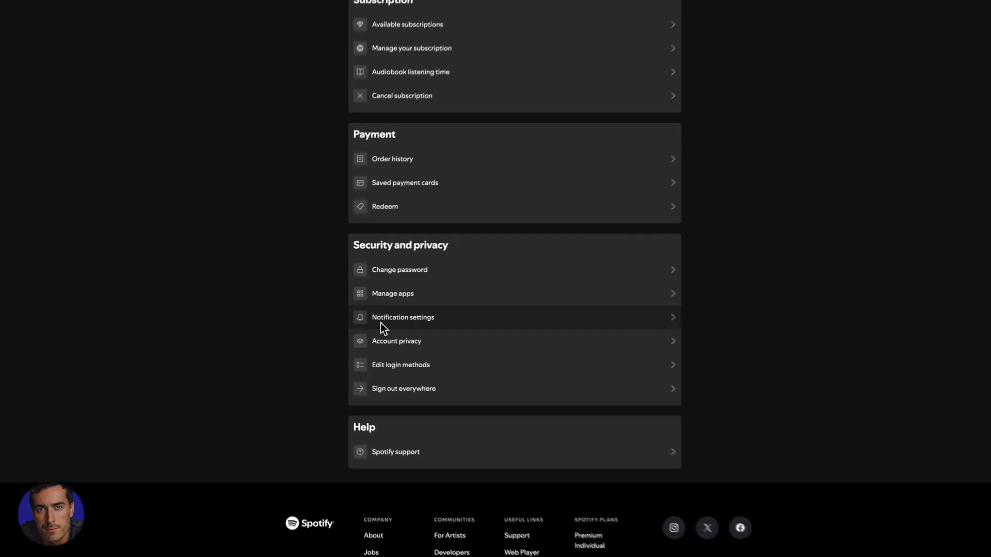
scroll("down", 3)
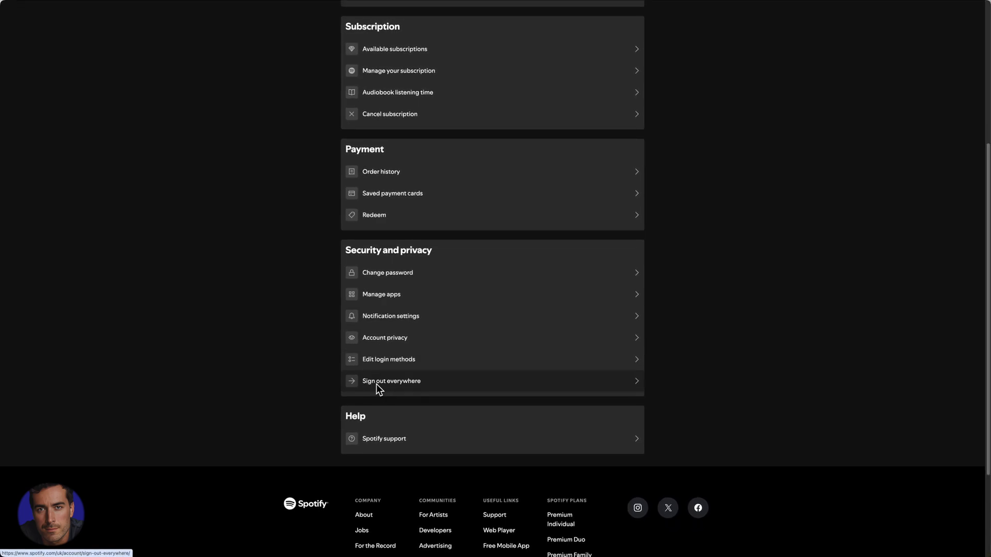
mouse_move(398, 387)
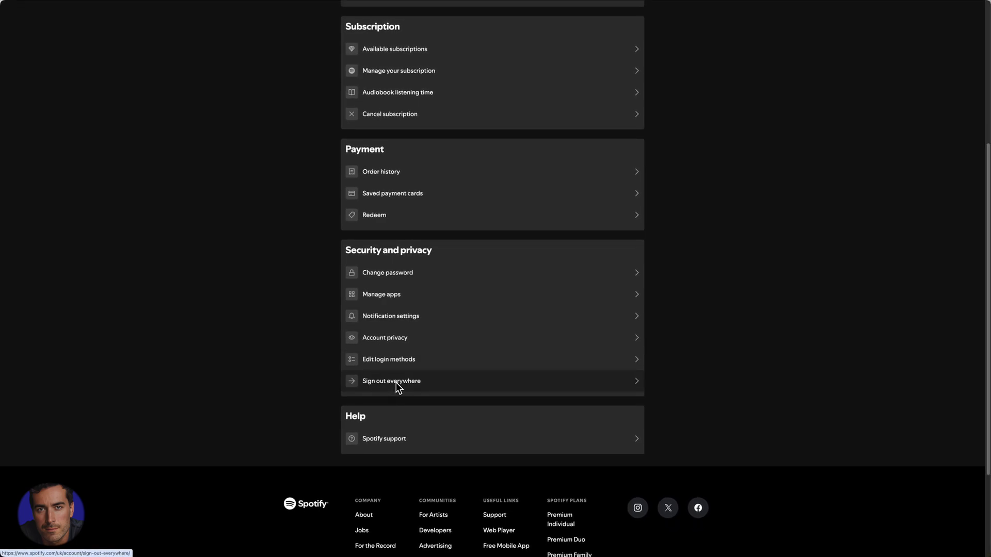
Step: Open the Sign out everywhere page and confirm signing out on all devices
left_click(391, 380)
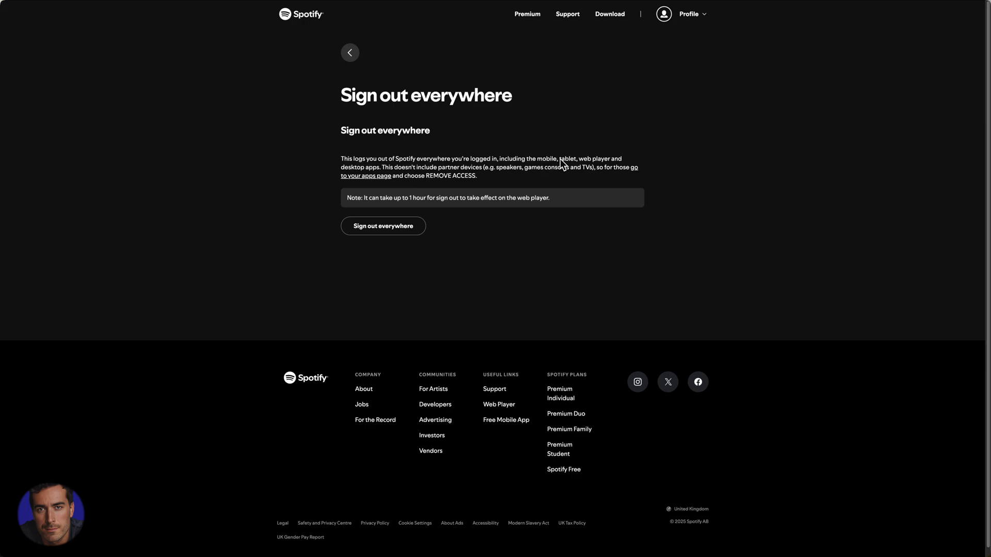
mouse_move(580, 197)
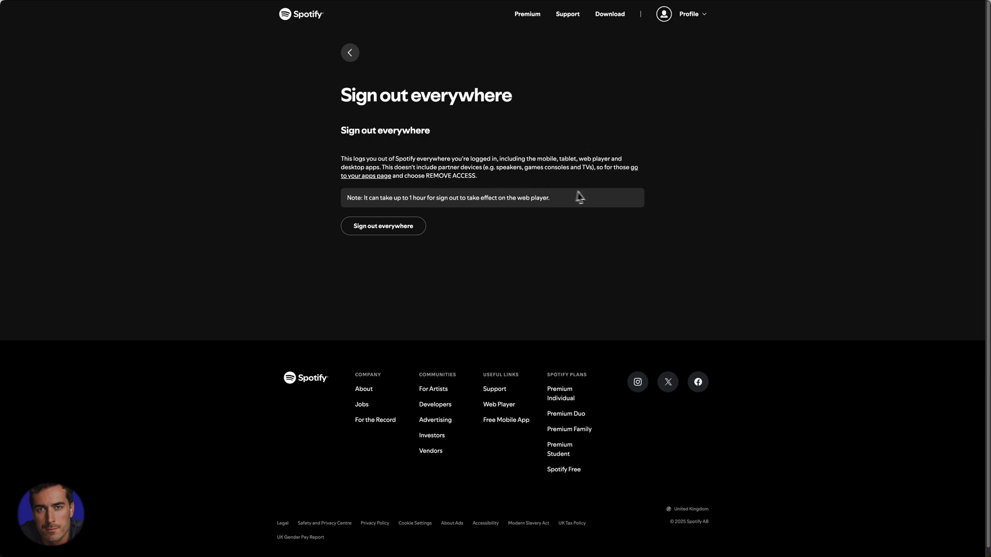
mouse_move(591, 197)
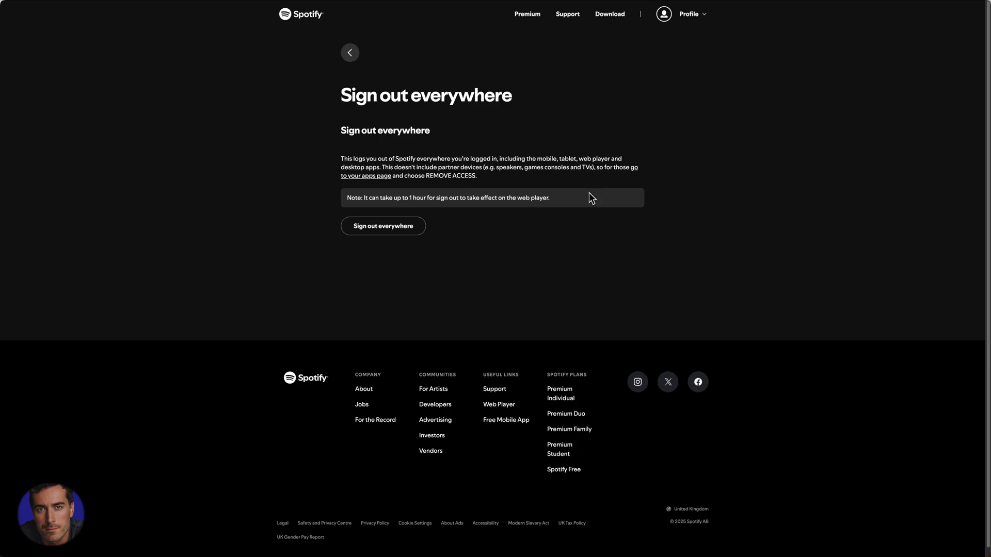
mouse_move(614, 190)
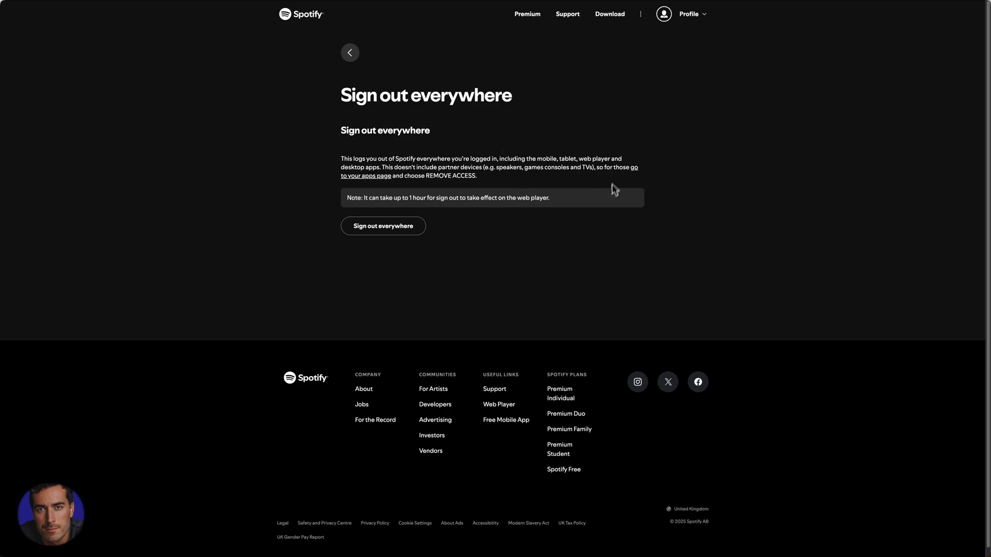
mouse_move(688, 14)
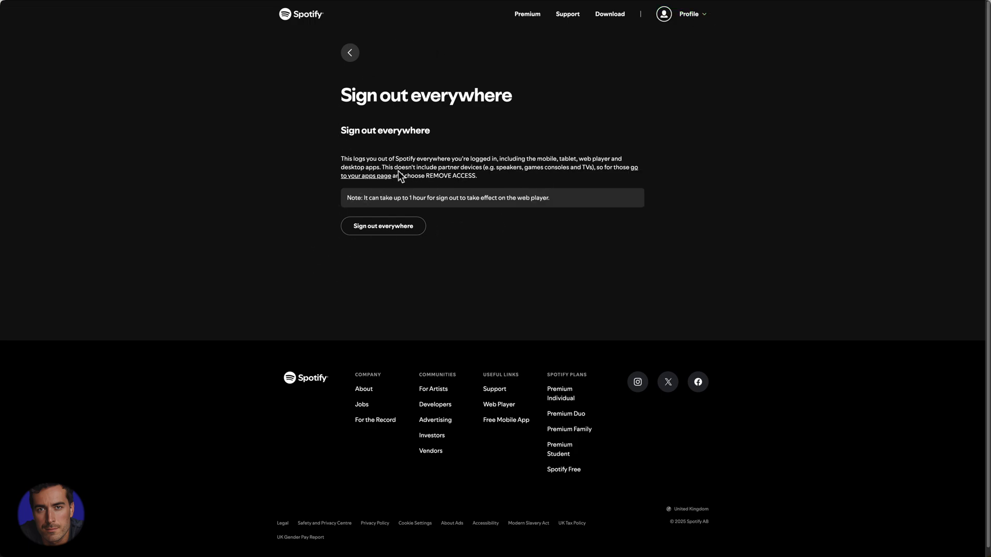
mouse_move(417, 203)
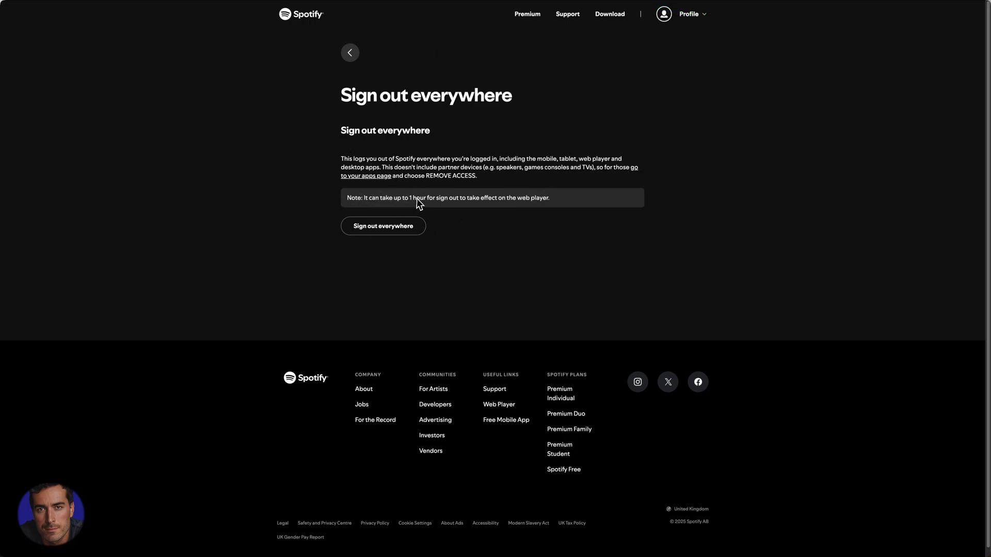
mouse_move(600, 207)
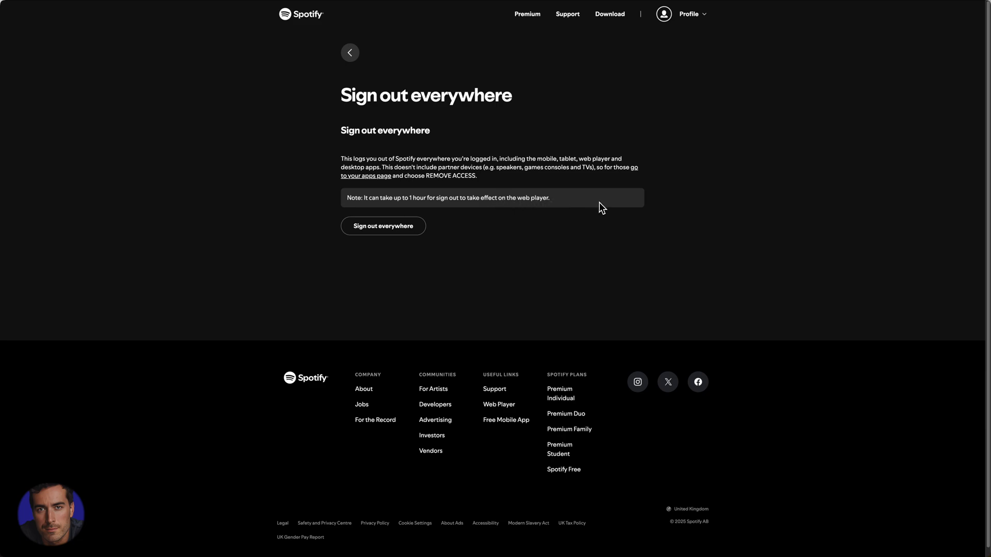
mouse_move(560, 194)
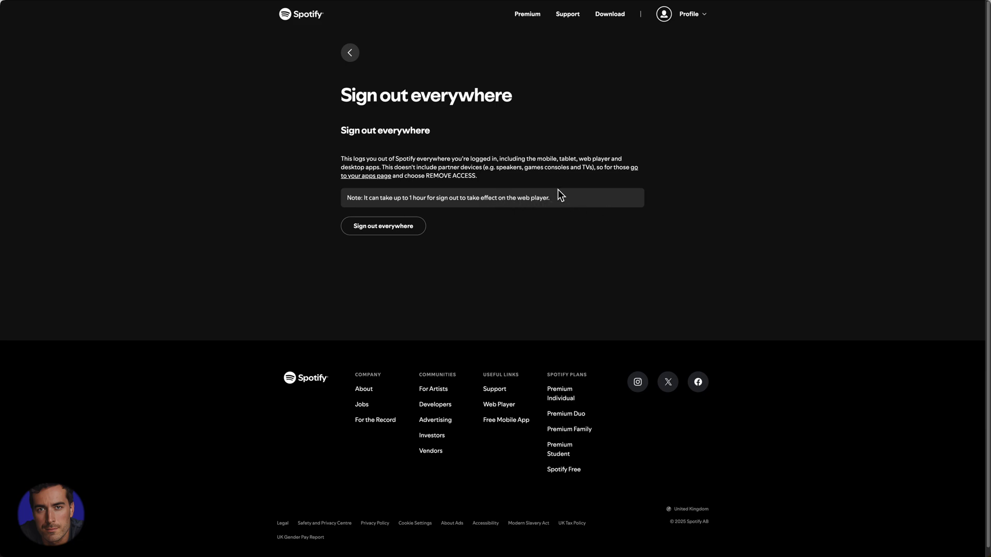
mouse_move(575, 197)
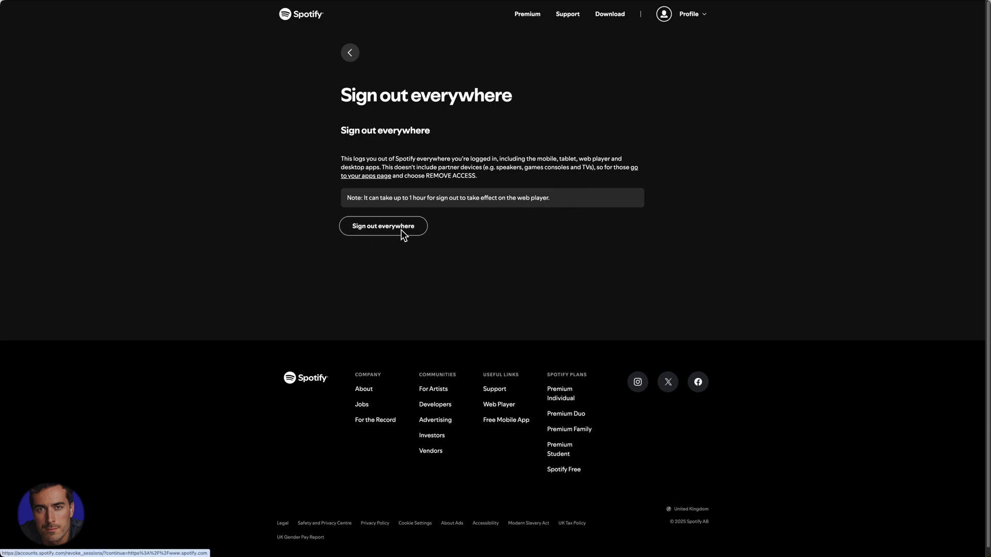
scroll("down", 3)
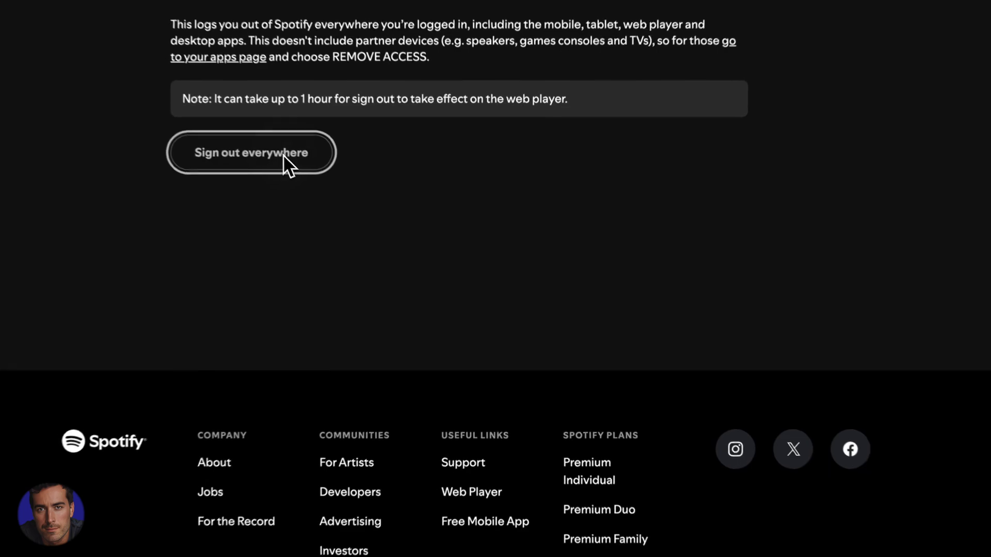
left_click(251, 152)
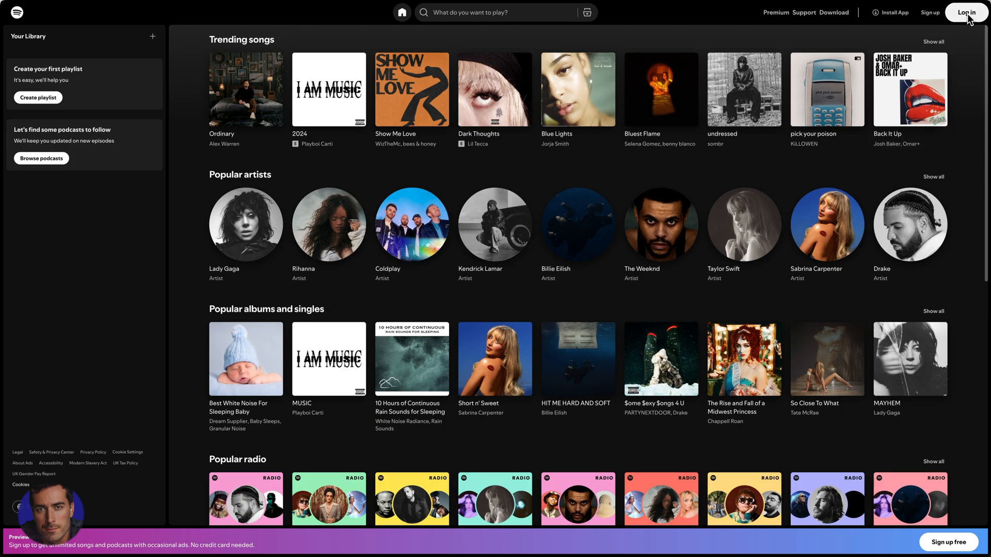
mouse_move(927, 26)
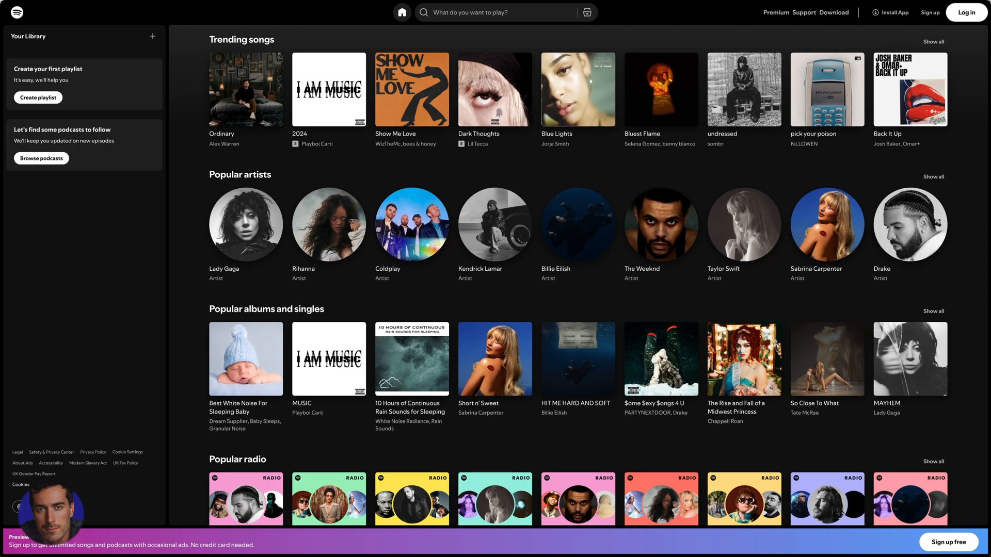
mouse_move(257, 334)
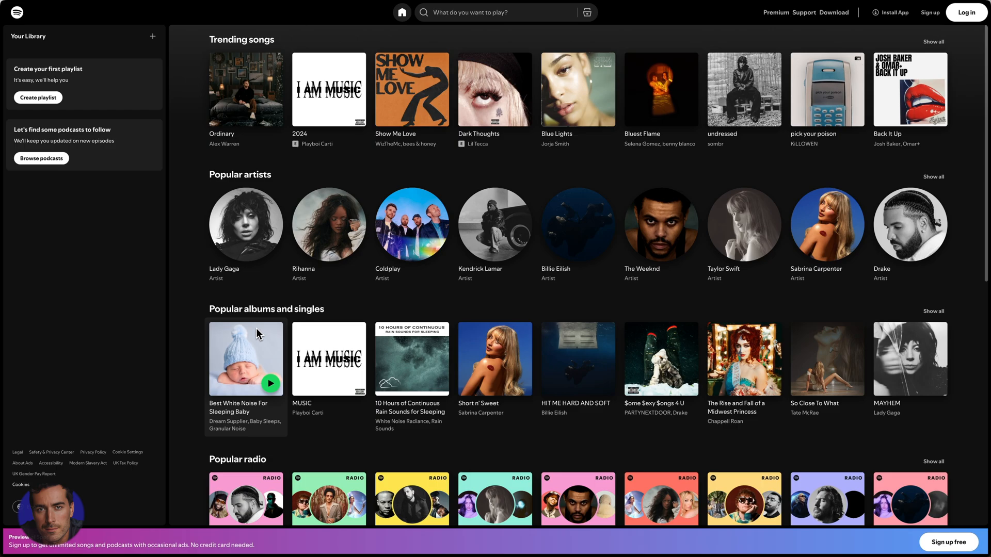
mouse_move(55, 214)
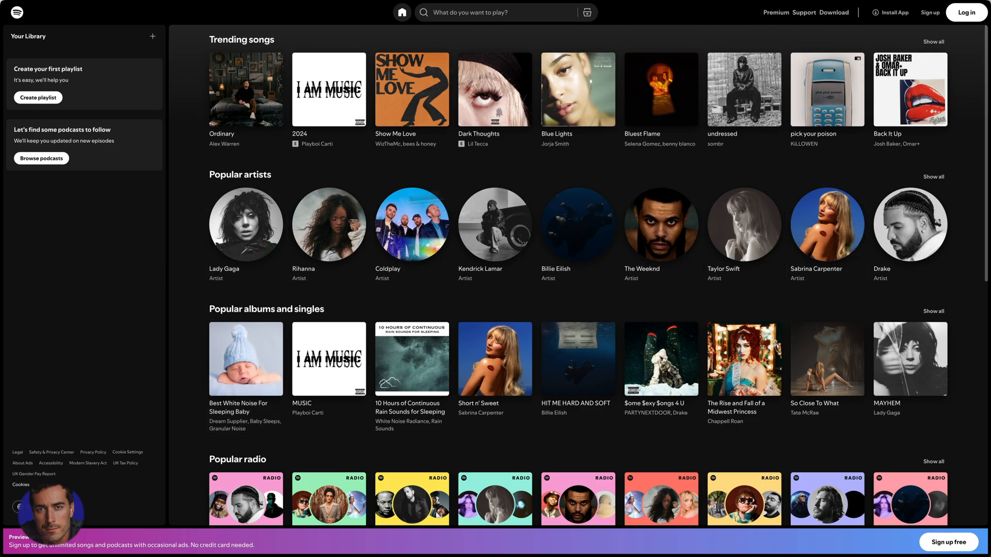
mouse_move(136, 218)
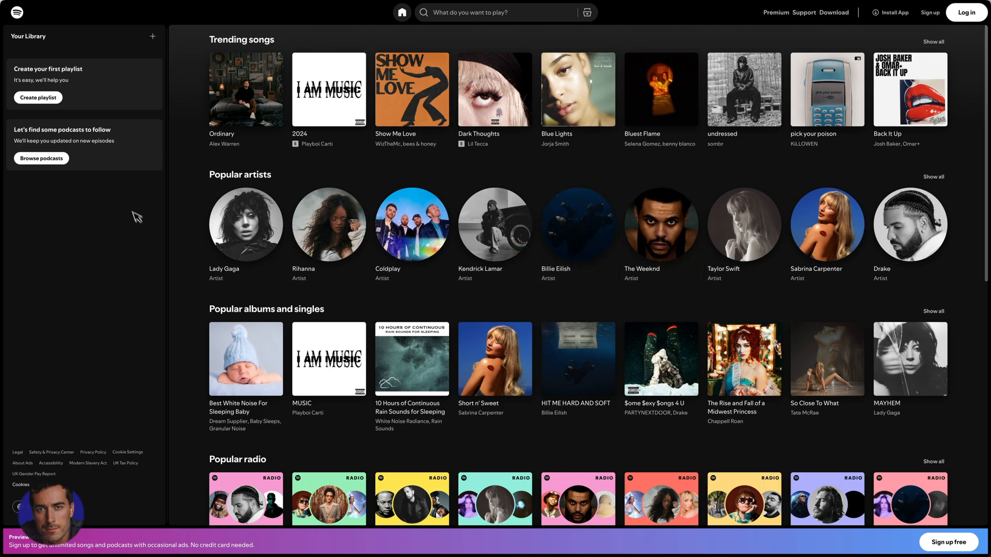
mouse_move(111, 237)
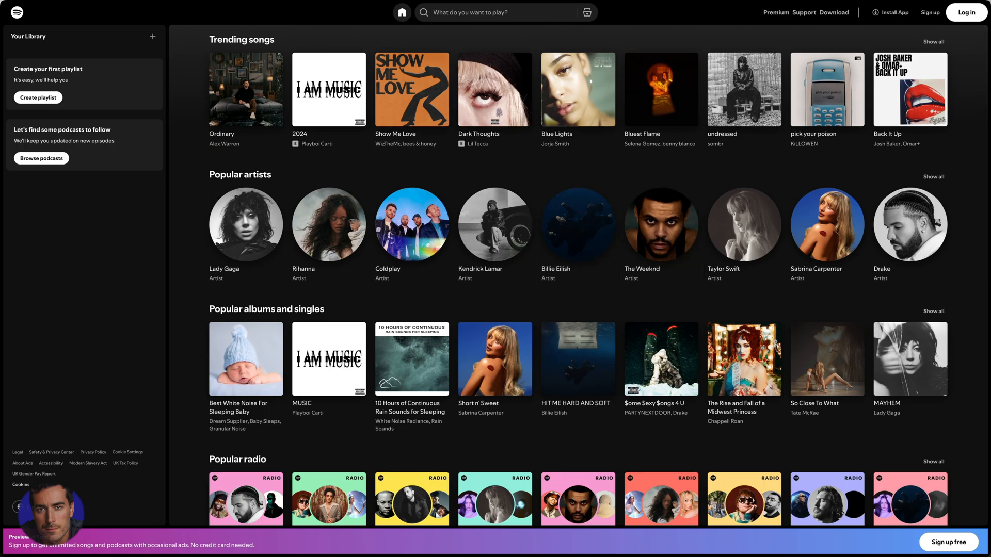
mouse_move(107, 236)
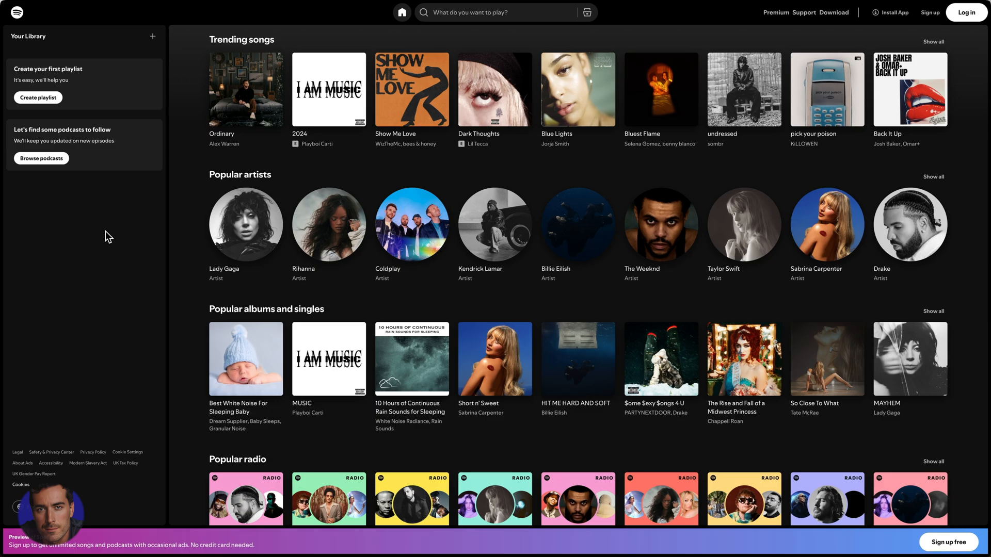
mouse_move(827, 225)
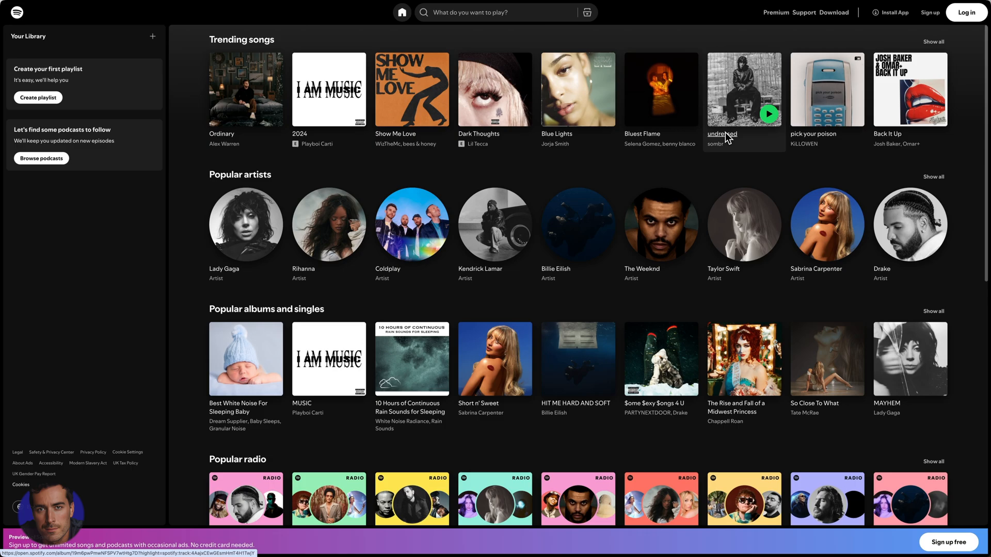
mouse_move(729, 138)
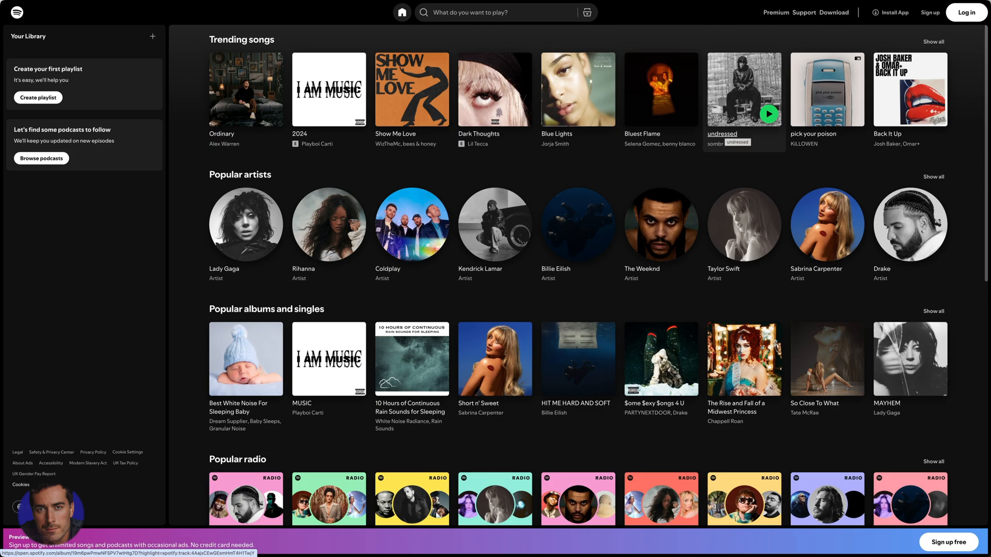
mouse_move(914, 185)
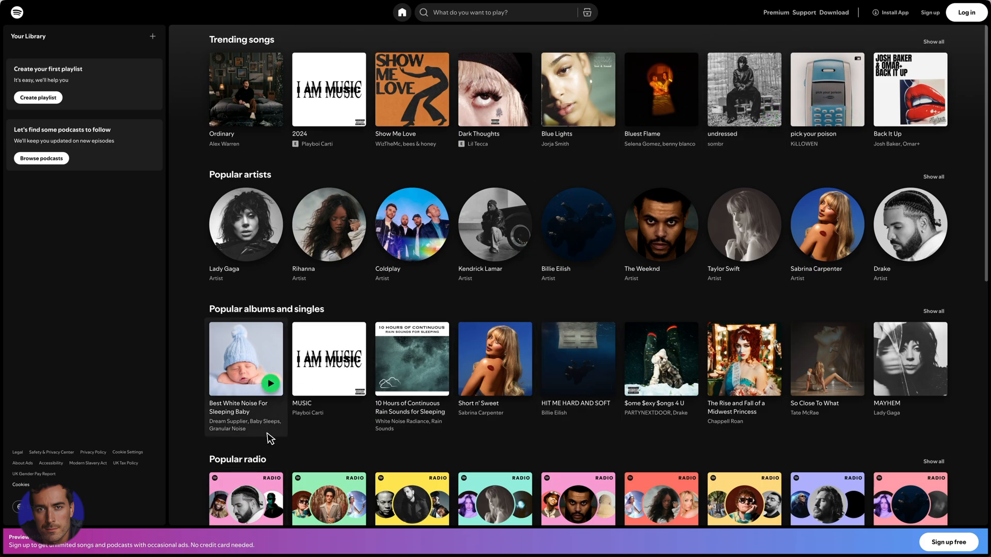
mouse_move(87, 340)
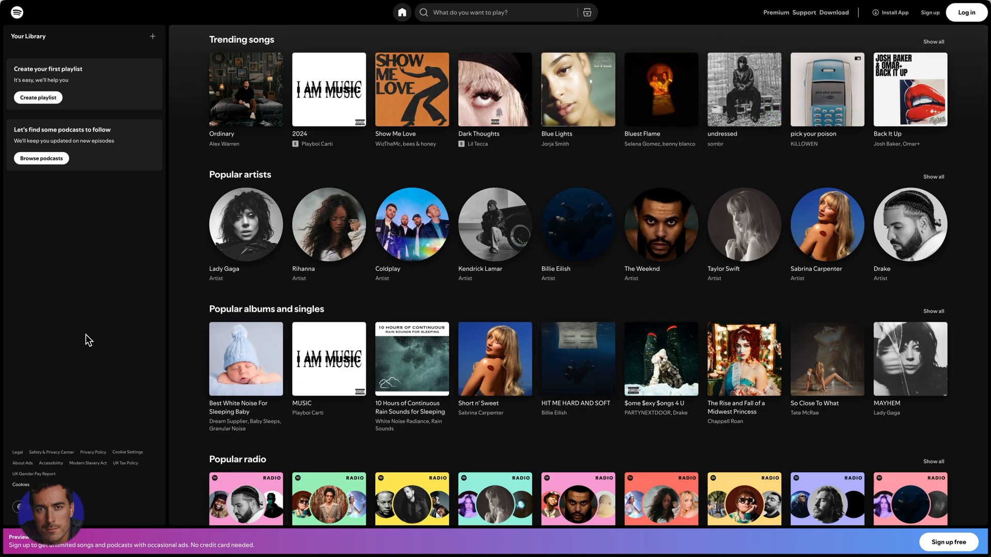